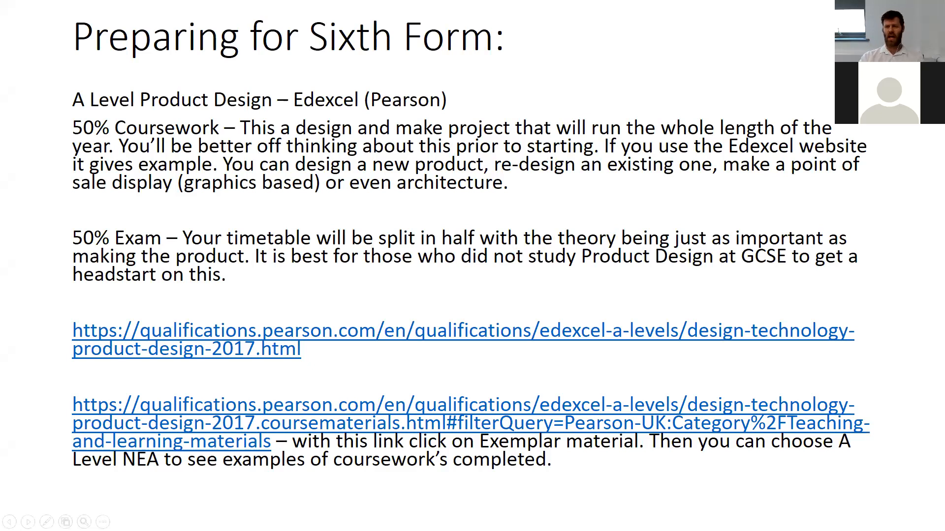
pyautogui.moveTo(765, 41)
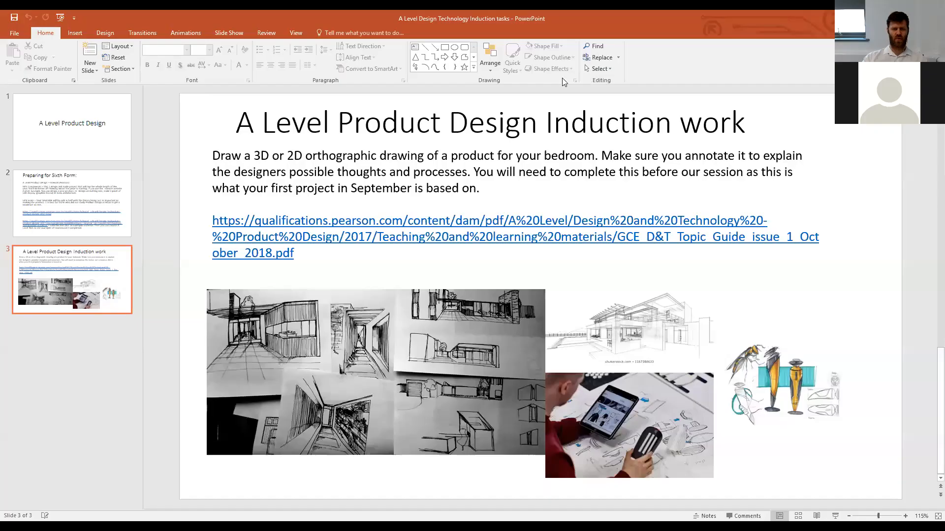
# Step: Open the Edexcel A Level Product Design qualification page in the browser
pyautogui.click(71, 202)
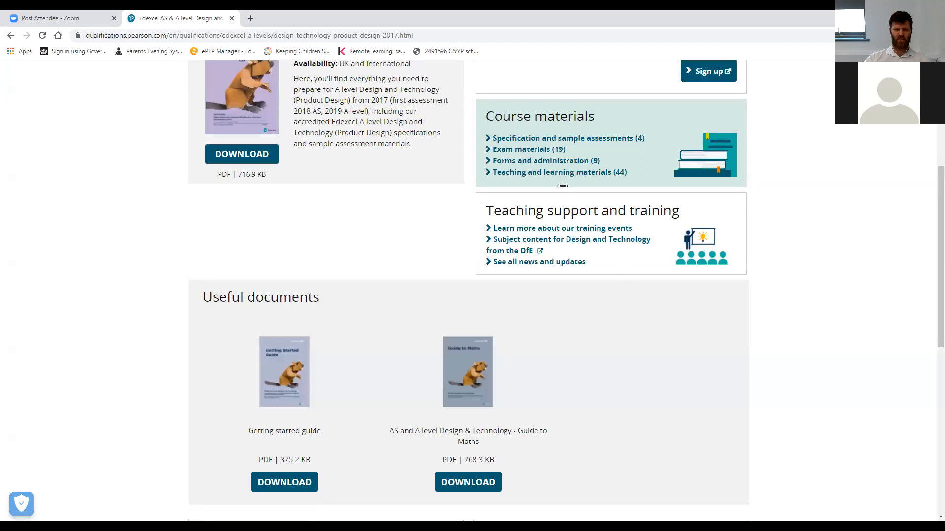
pyautogui.moveTo(563, 185)
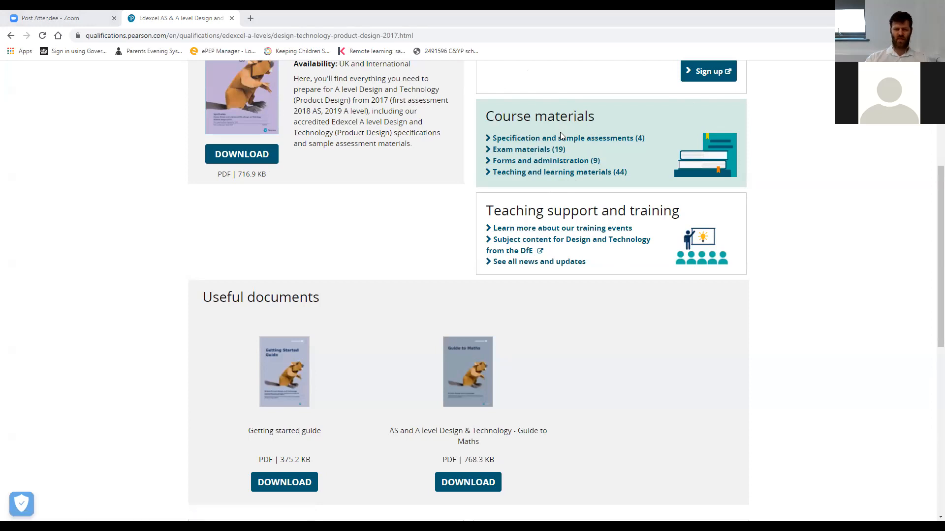
# Step: Open the A Level Design and Technology Sample Assessment Materials PDF from Specification and sample assessments
pyautogui.click(563, 138)
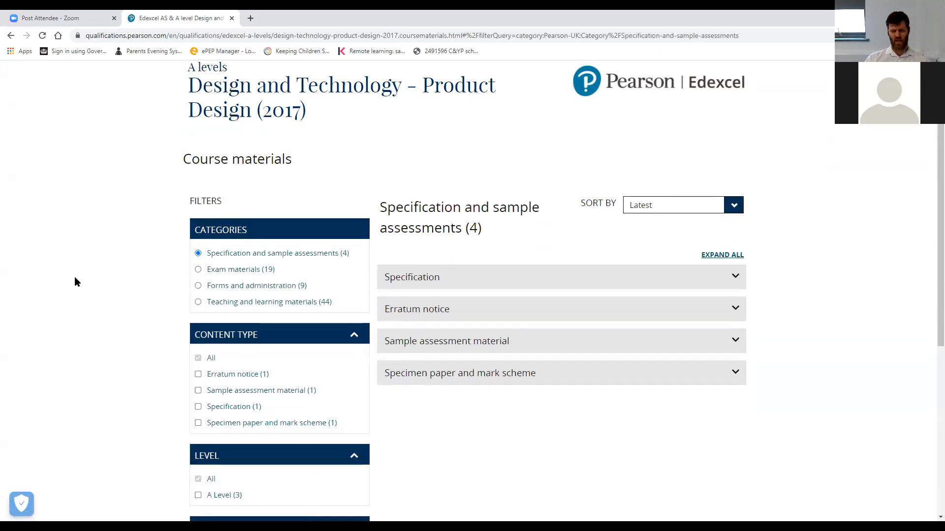
pyautogui.scroll(-3)
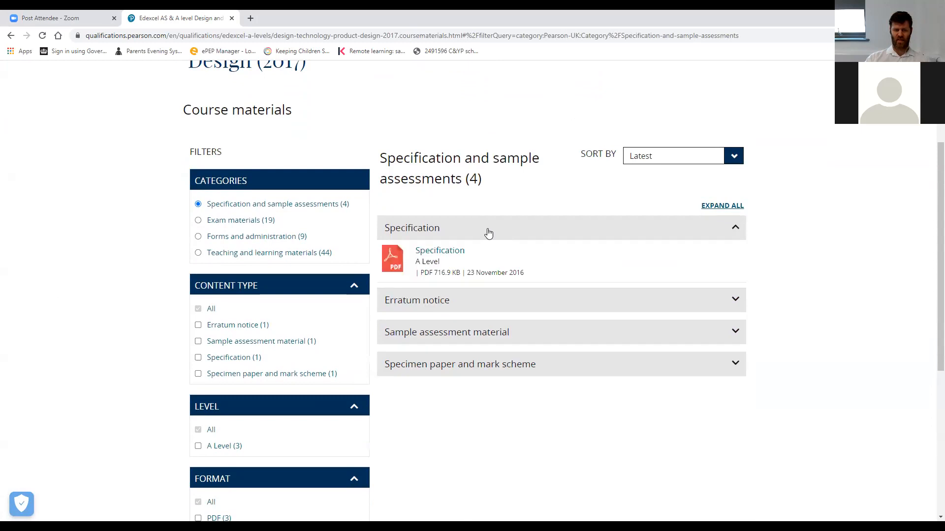
pyautogui.scroll(-3)
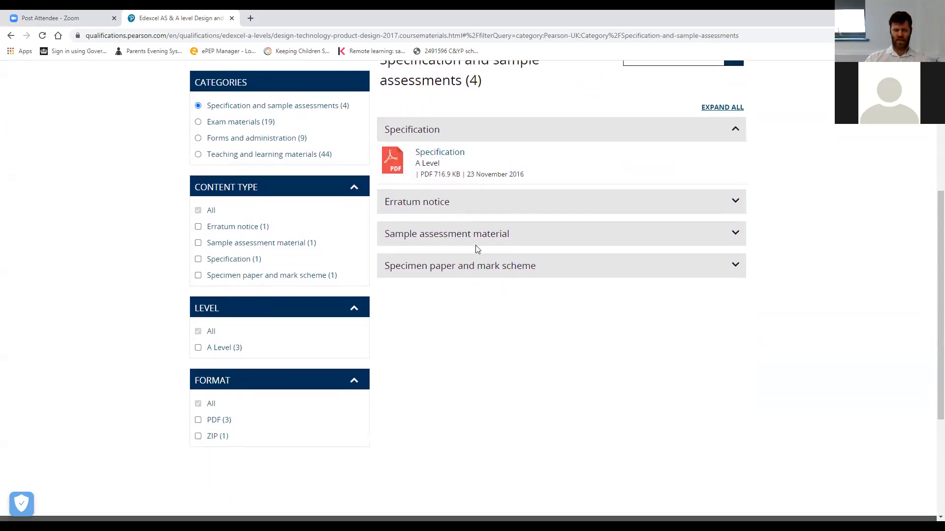
pyautogui.click(446, 234)
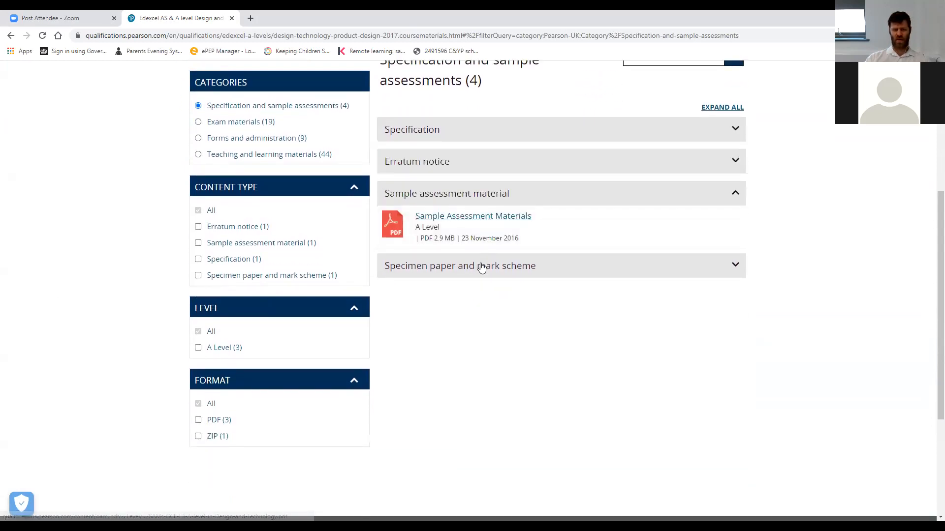
pyautogui.moveTo(473, 216)
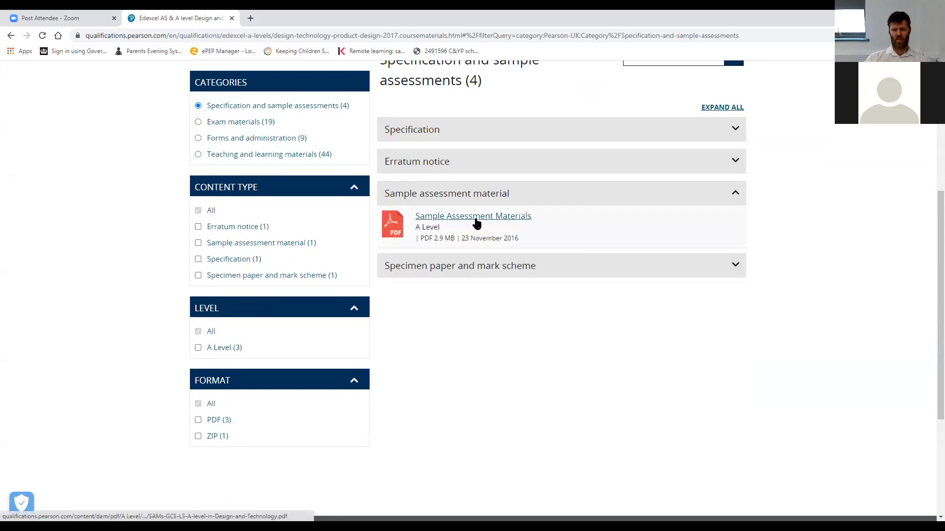
pyautogui.click(473, 216)
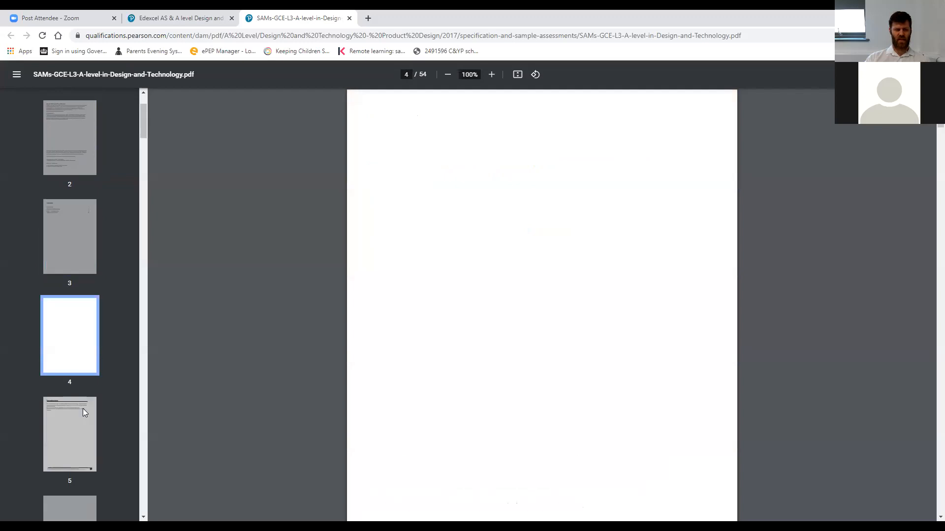
# Step: Jump via thumbnails to the general marking guidance page, then a later page
pyautogui.click(69, 336)
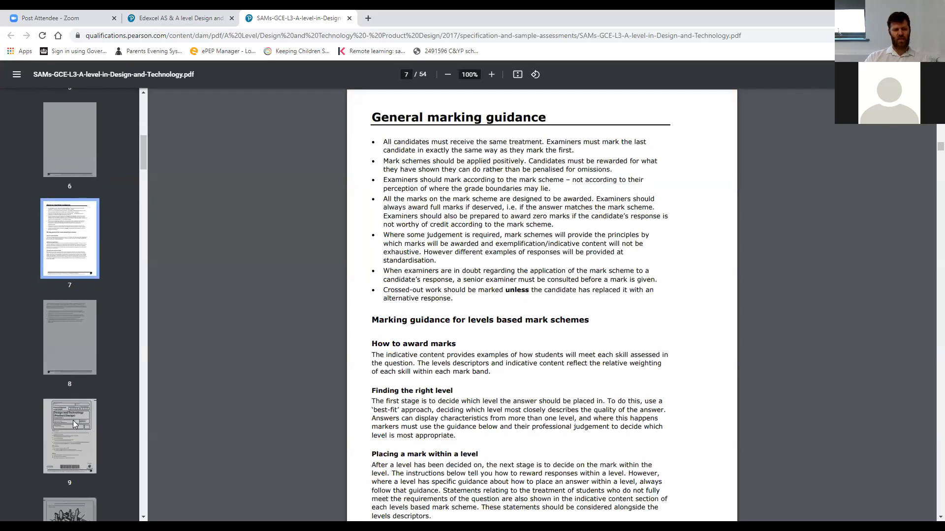
pyautogui.click(70, 435)
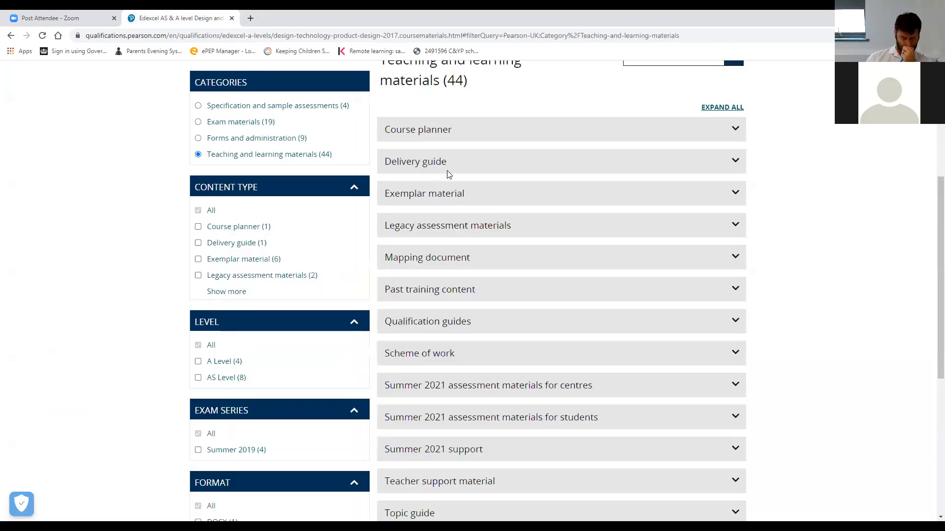
# Step: Expand Exemplar material and download the Architecture NEA exemplar
pyautogui.scroll(-3)
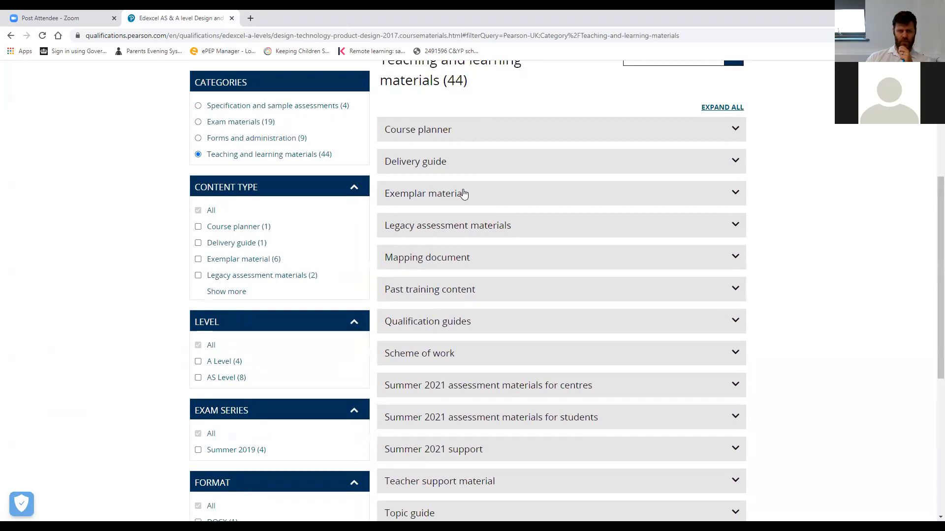
pyautogui.click(424, 194)
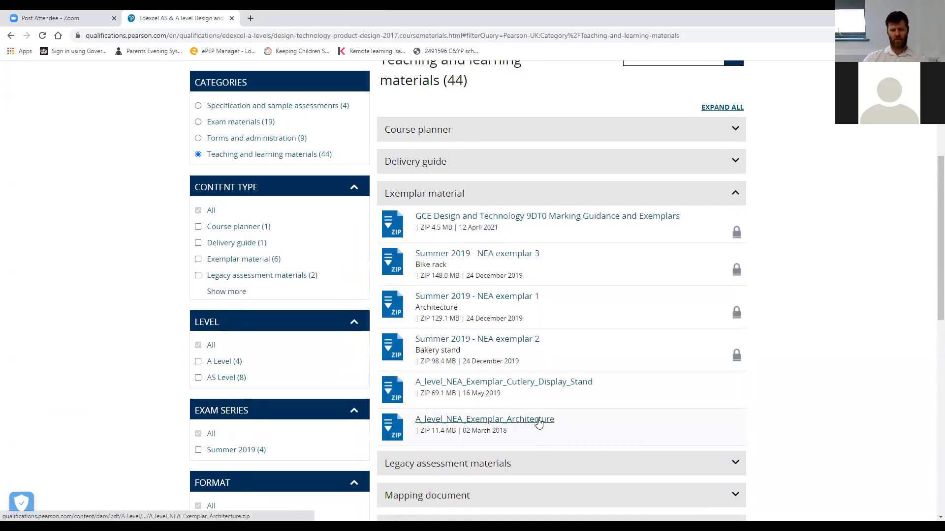
pyautogui.click(484, 419)
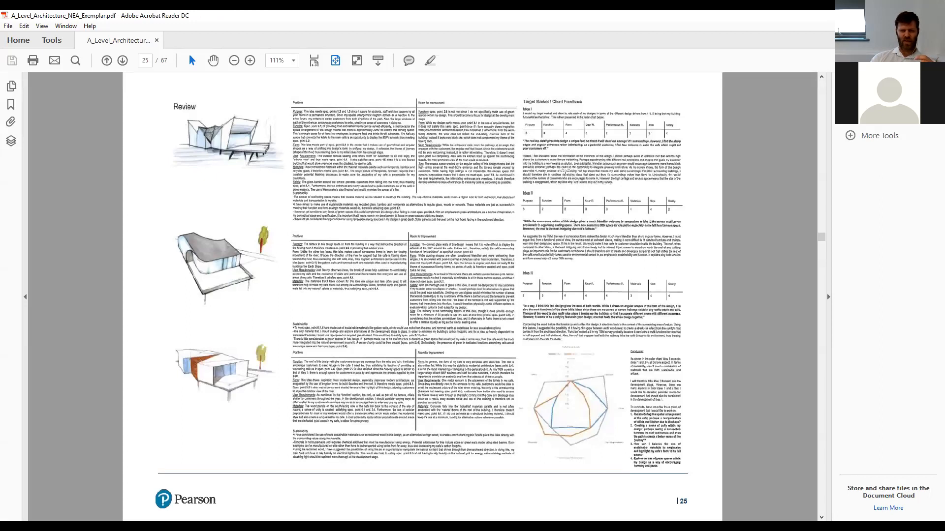
# Step: Page from page 25 back to page 19, then forward to page 23, Initial Idea II
pyautogui.click(107, 60)
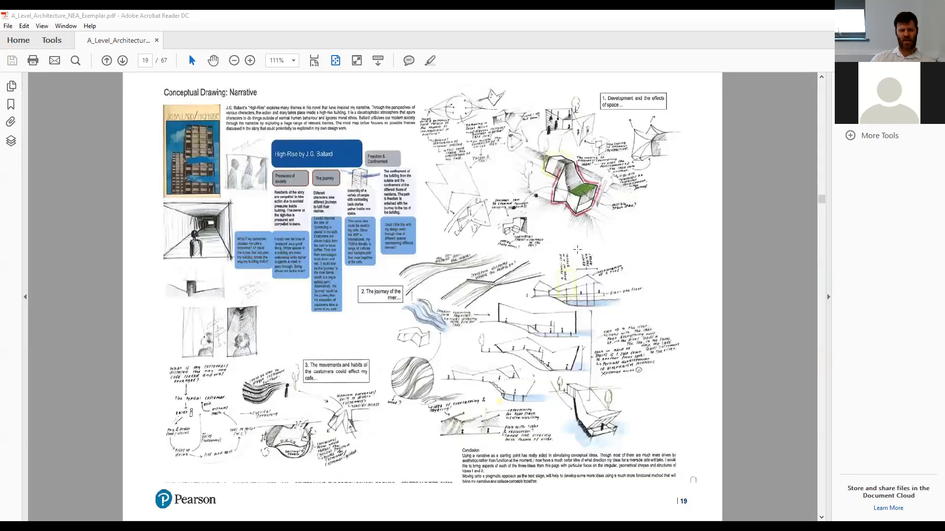
pyautogui.click(107, 60)
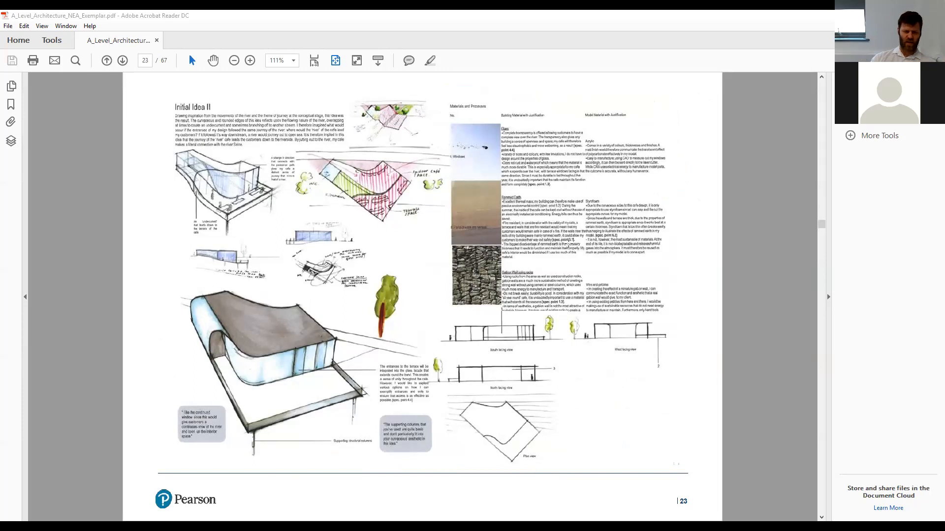
pyautogui.moveTo(233, 420)
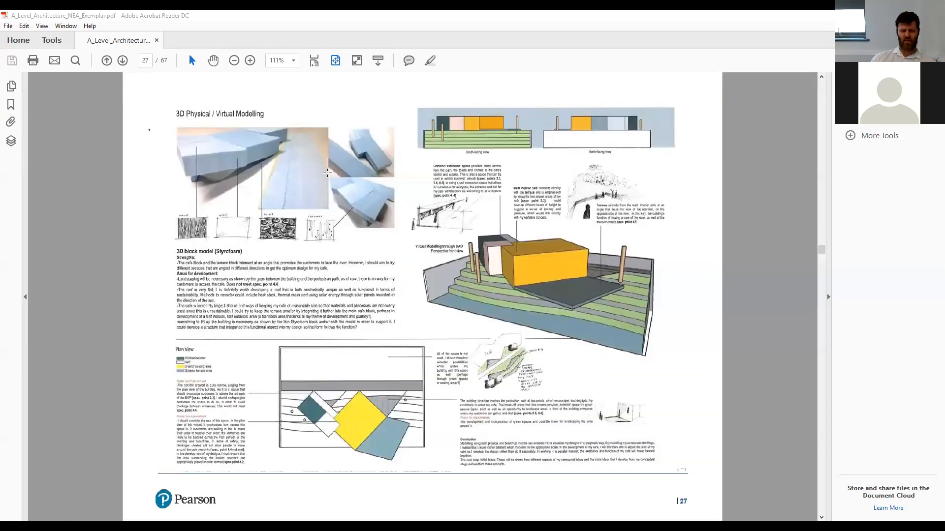
pyautogui.moveTo(535, 285)
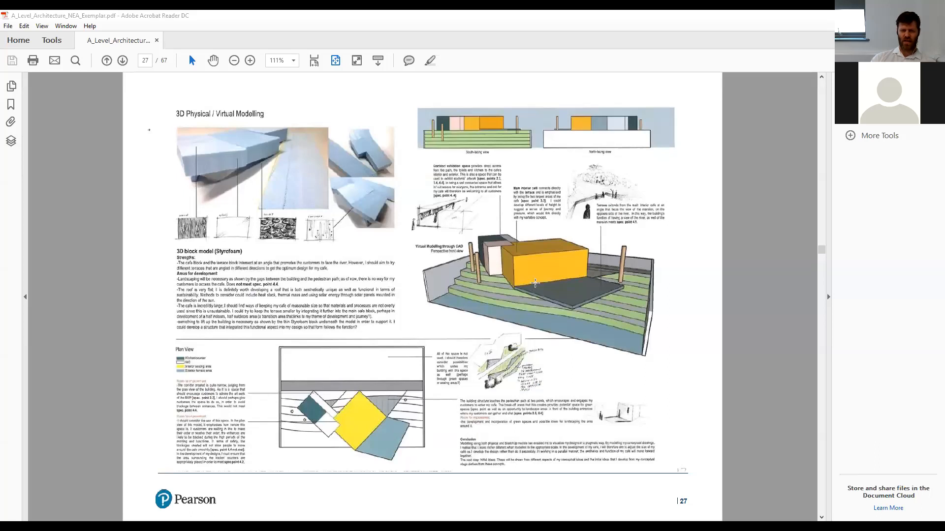
# Step: Scroll the architecture exemplar down to page 58, Final Model Pictures
pyautogui.click(122, 60)
pyautogui.write('58')
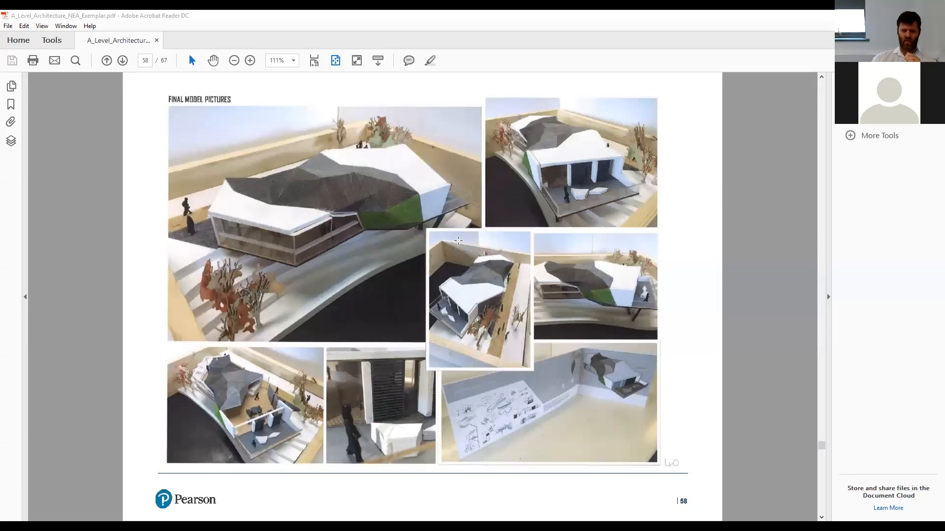
pyautogui.scroll(-3)
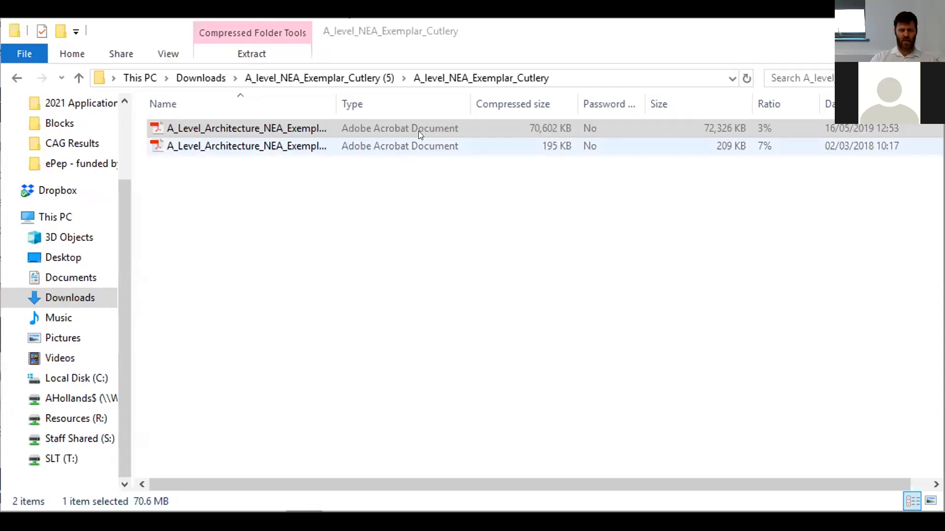
# Step: Open the Cutlery Rack PDF and page down to page 10's Legacy Collection table
pyautogui.click(246, 128)
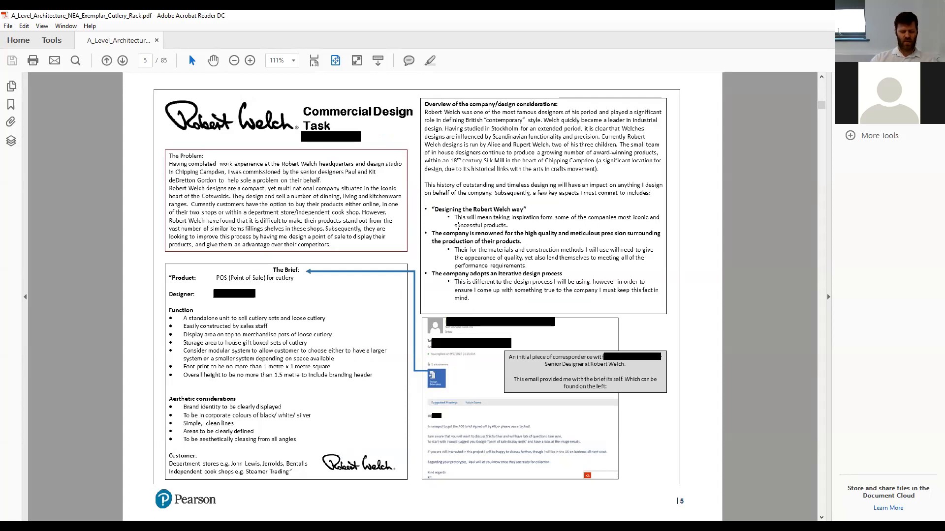
pyautogui.click(122, 60)
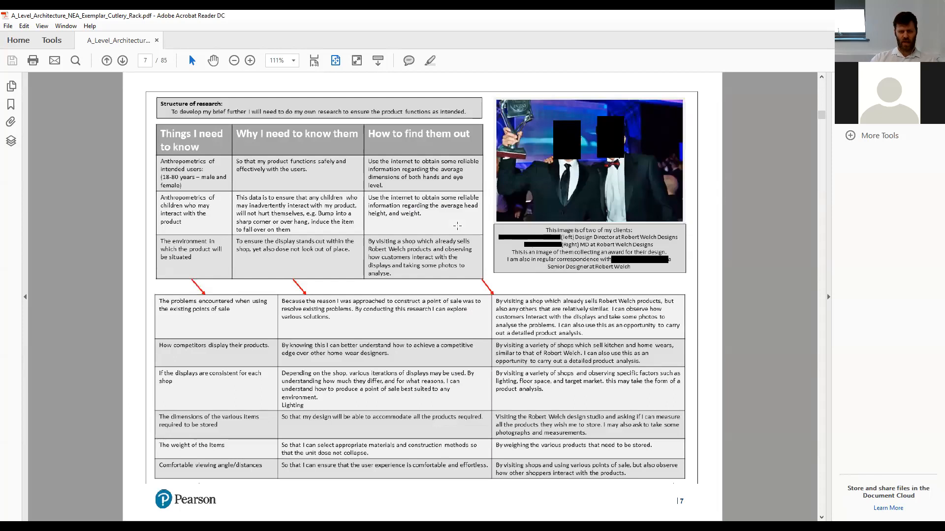
pyautogui.click(121, 60)
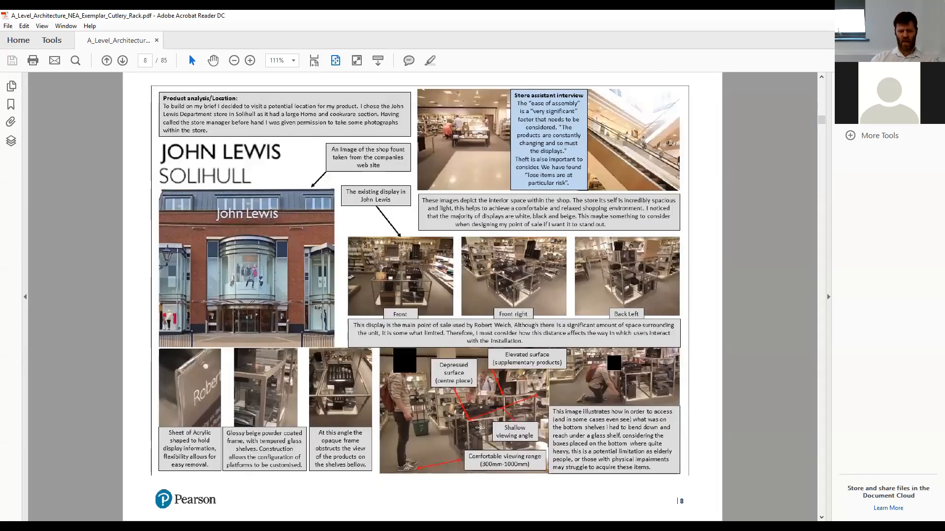
pyautogui.moveTo(470, 32)
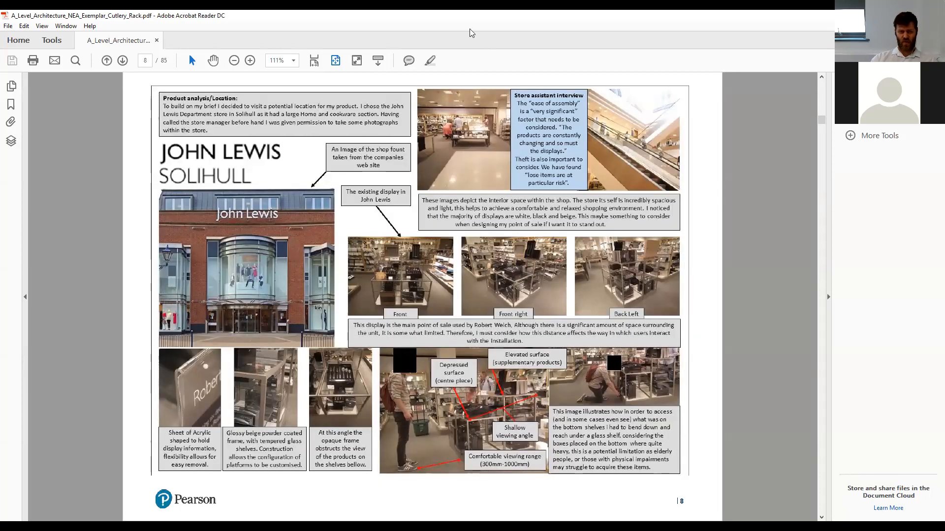
pyautogui.moveTo(567, 244)
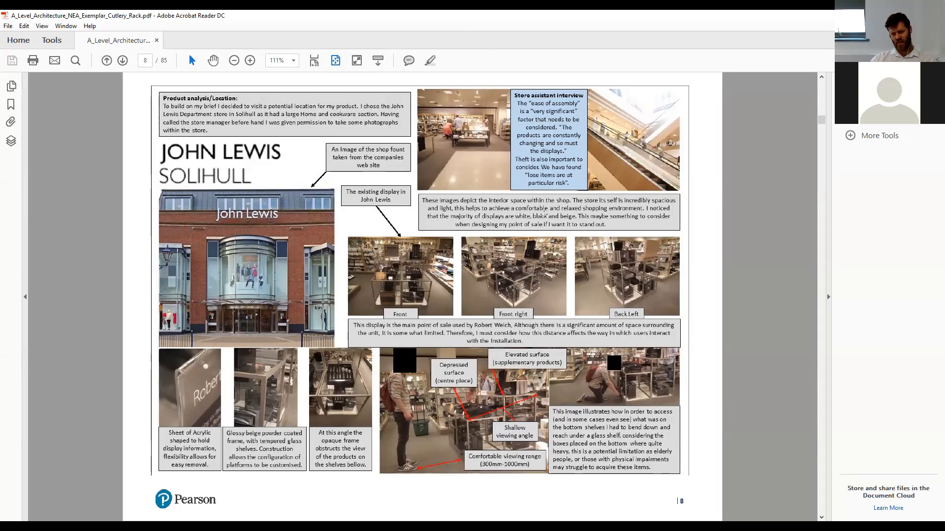
pyautogui.click(122, 60)
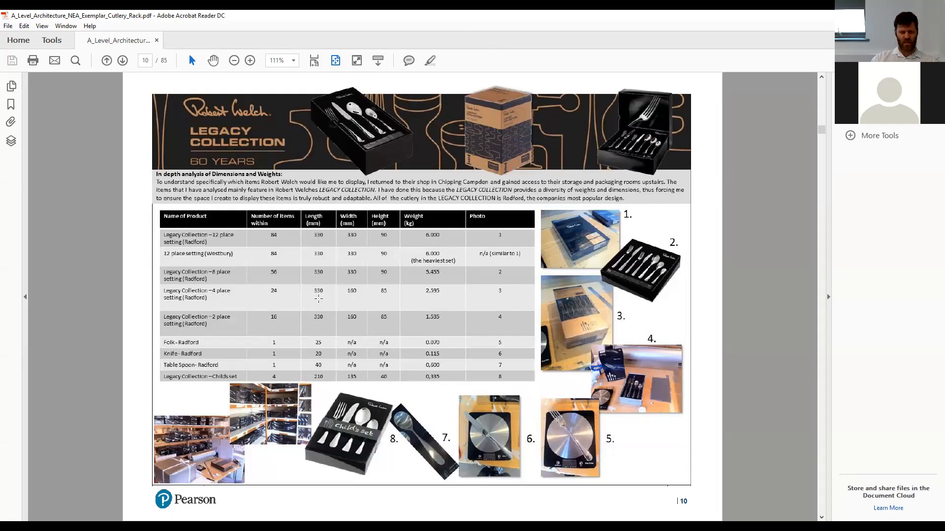
# Step: Page past pages 20 and 28 to page 32, client correspondence choosing concept 3
pyautogui.click(122, 60)
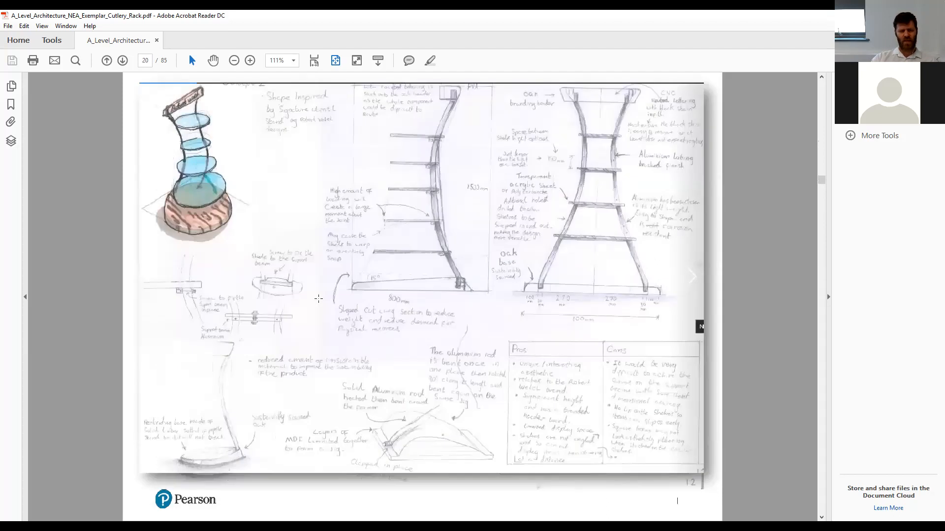
pyautogui.click(122, 60)
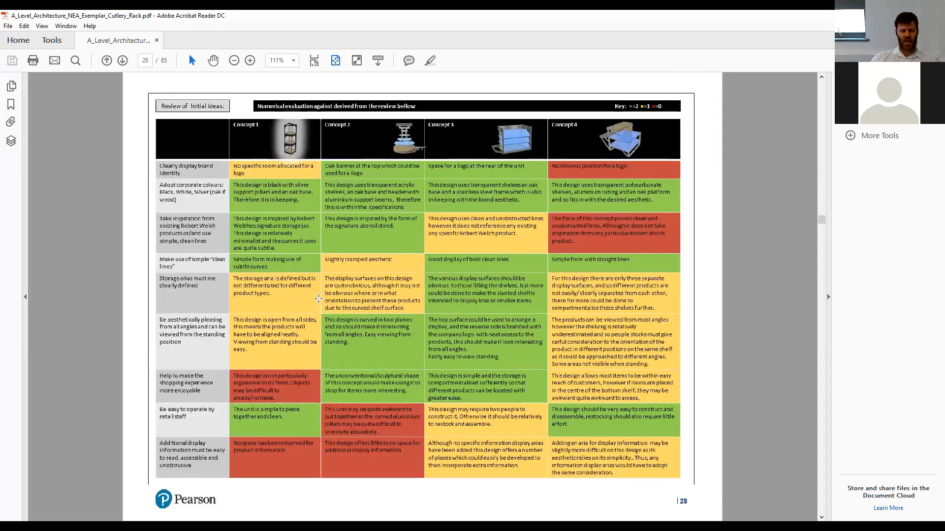
pyautogui.click(122, 59)
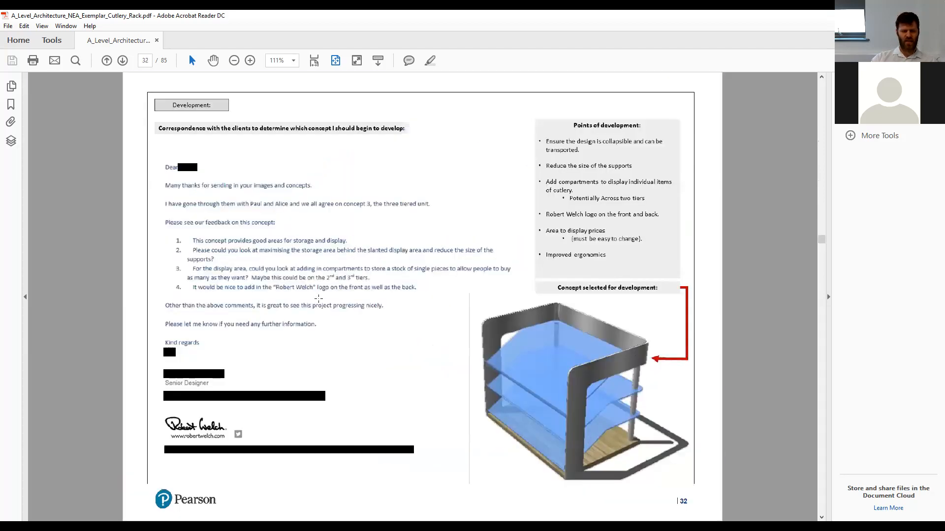
# Step: Page past pages 35, 37 and 40 to page 71, Chipping Campden shop feedback
pyautogui.click(121, 60)
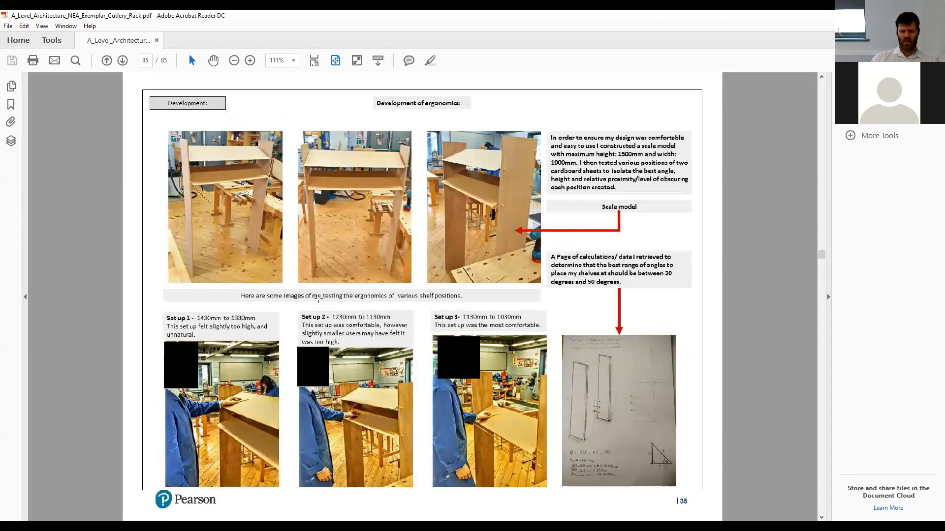
pyautogui.click(121, 60)
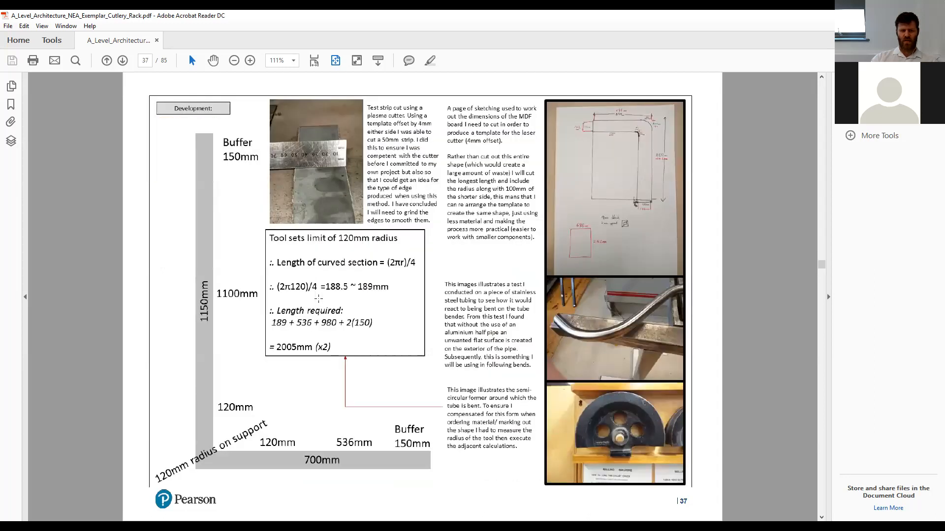
pyautogui.click(121, 60)
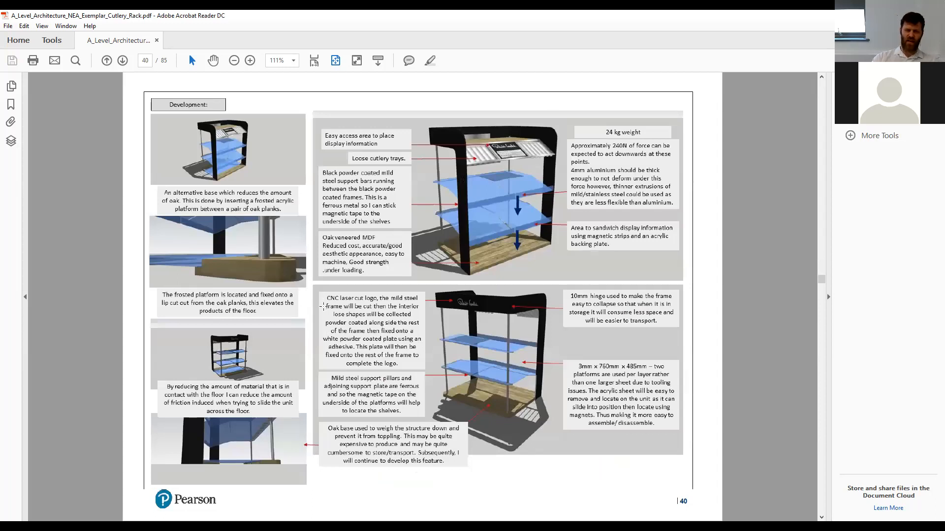
pyautogui.click(121, 60)
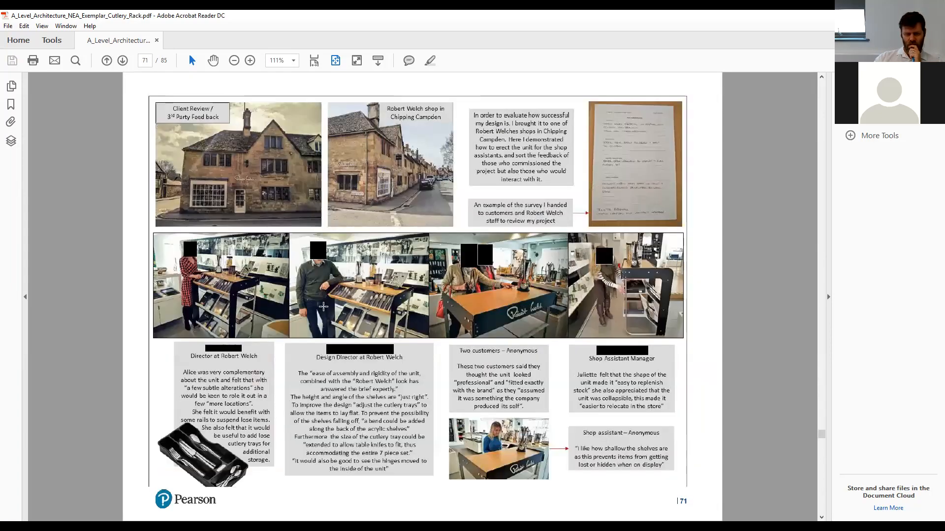
# Step: Page past pages 75 and 80 to page 81, Test against specification
pyautogui.click(122, 60)
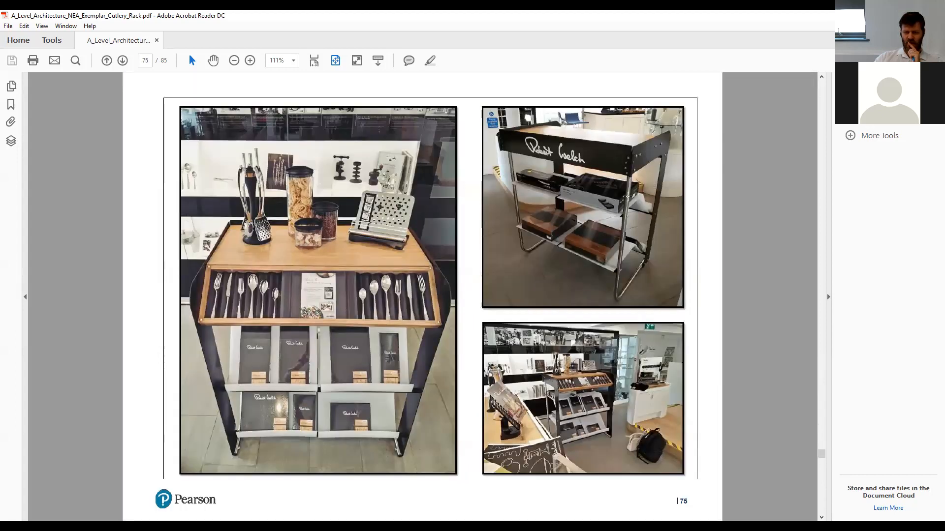
pyautogui.moveTo(449, 375)
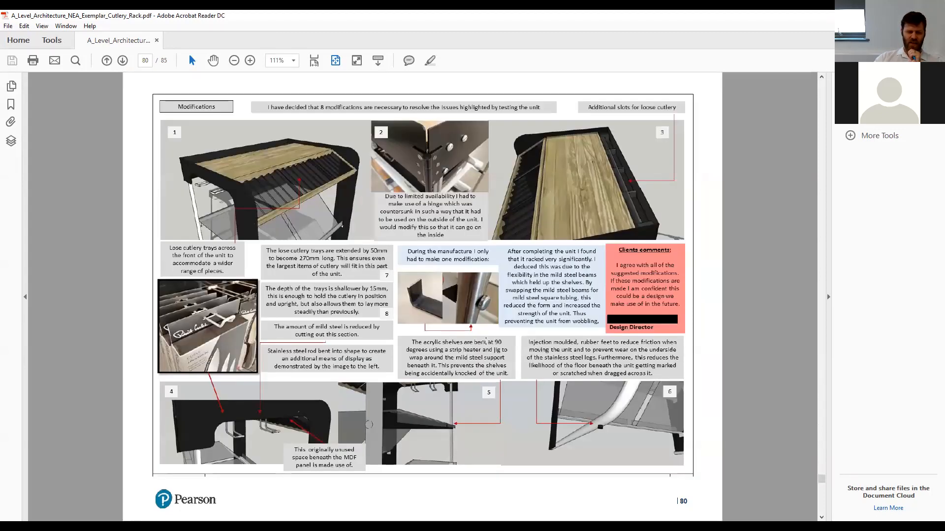
pyautogui.click(122, 60)
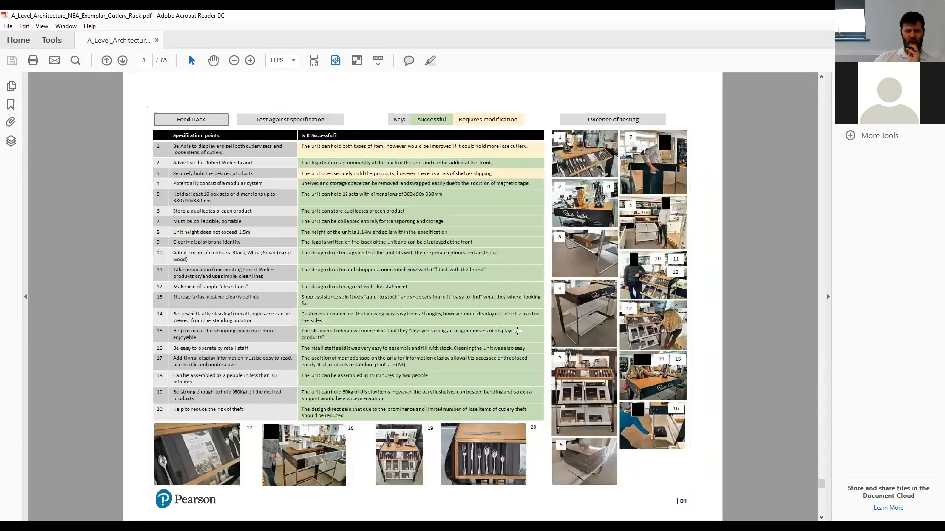